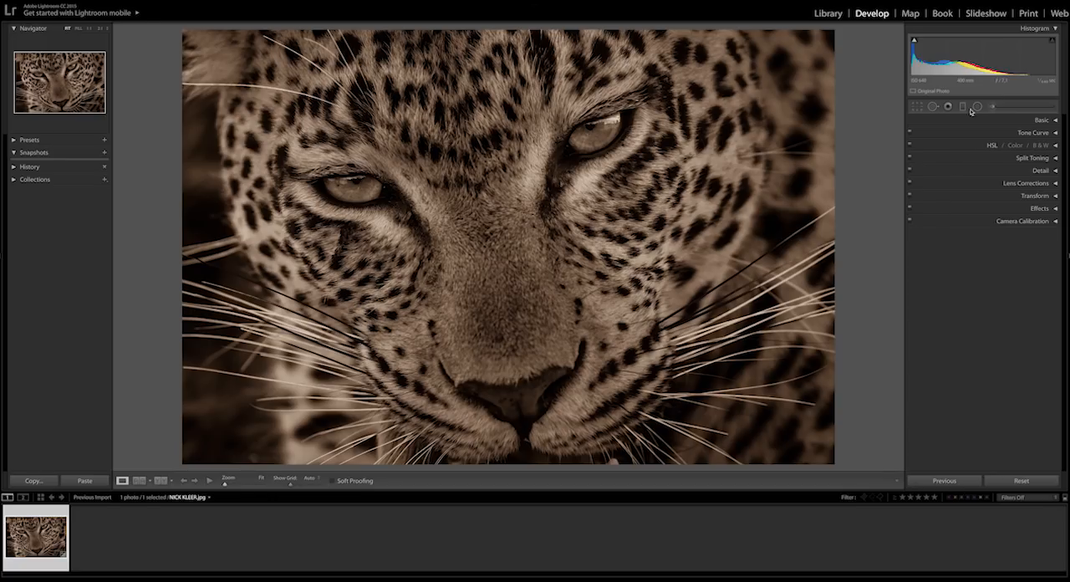
- Draw a radial filter circle outward from the centre of the leopard's face
click(976, 106)
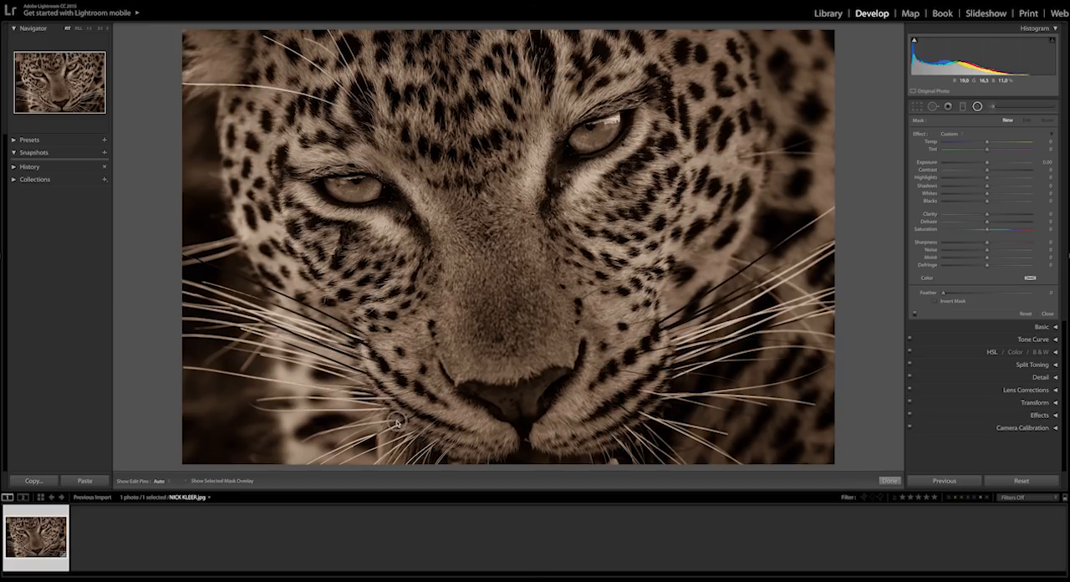
click(406, 413)
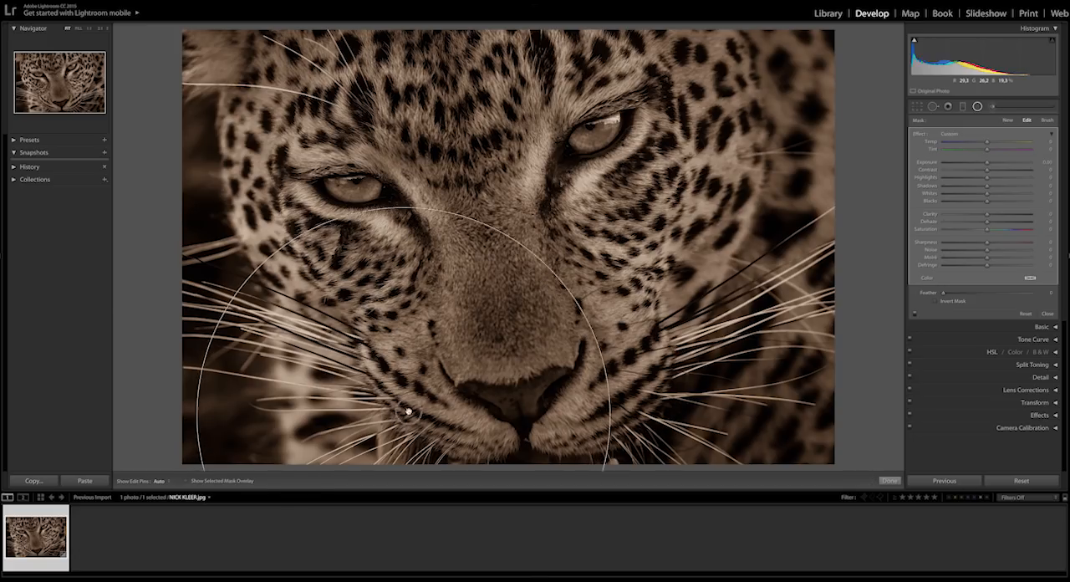
drag(407, 413, 483, 236)
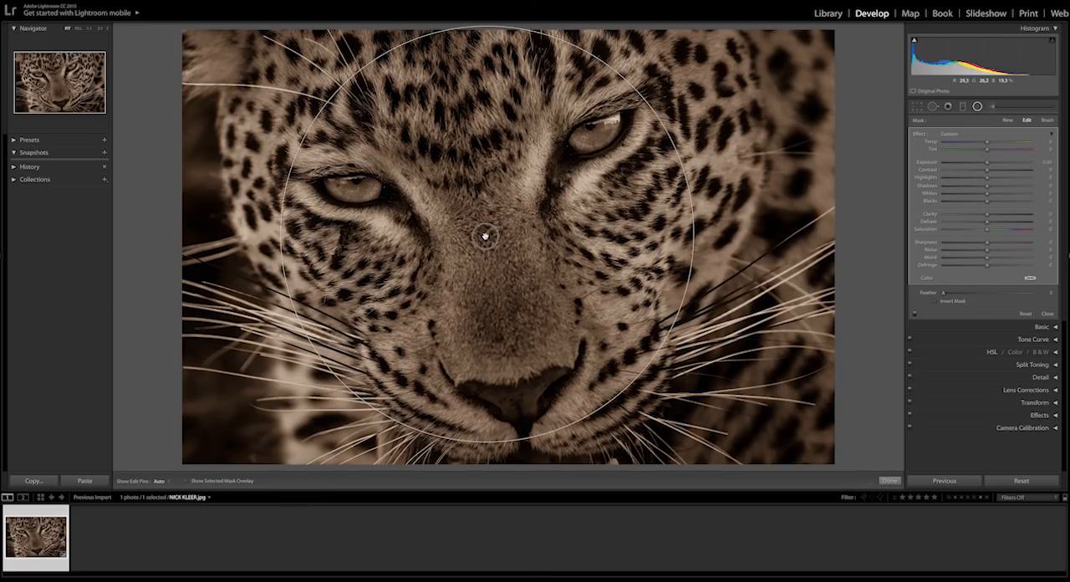
- Show the mask overlay, invert the radial mask, and increase its feather
click(186, 480)
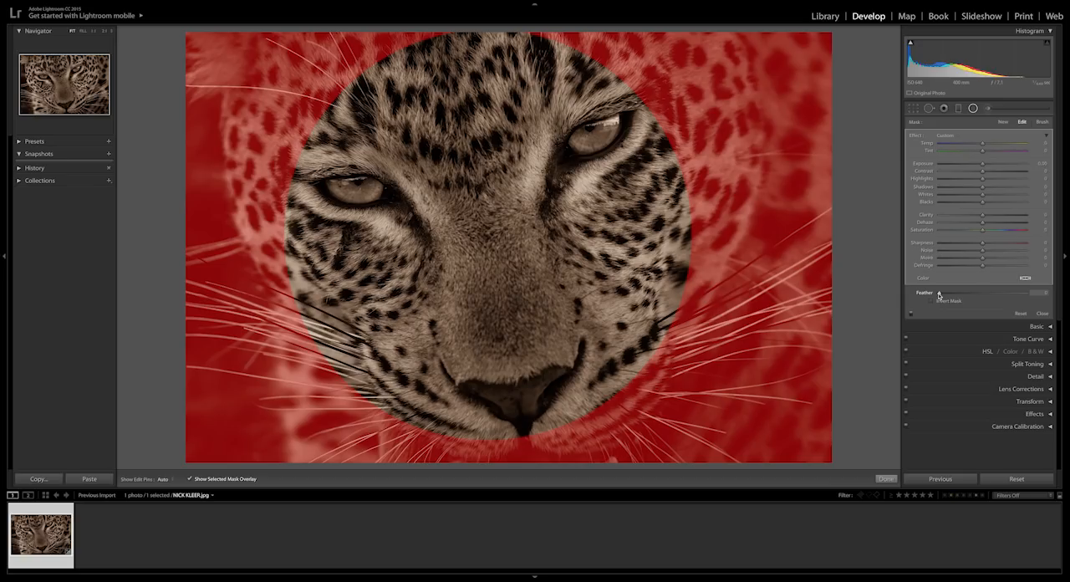
click(931, 300)
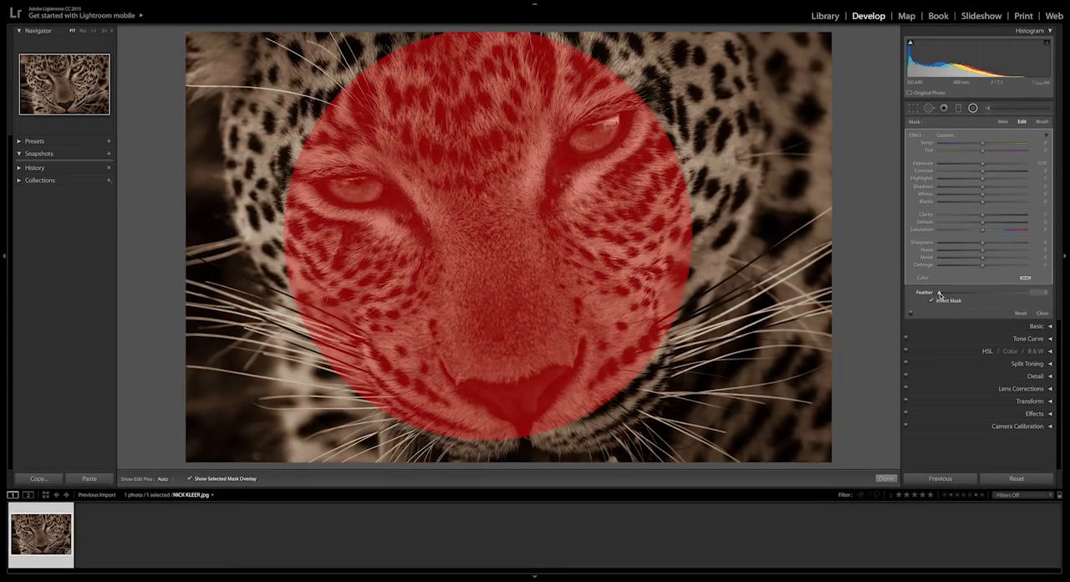
drag(927, 293, 955, 293)
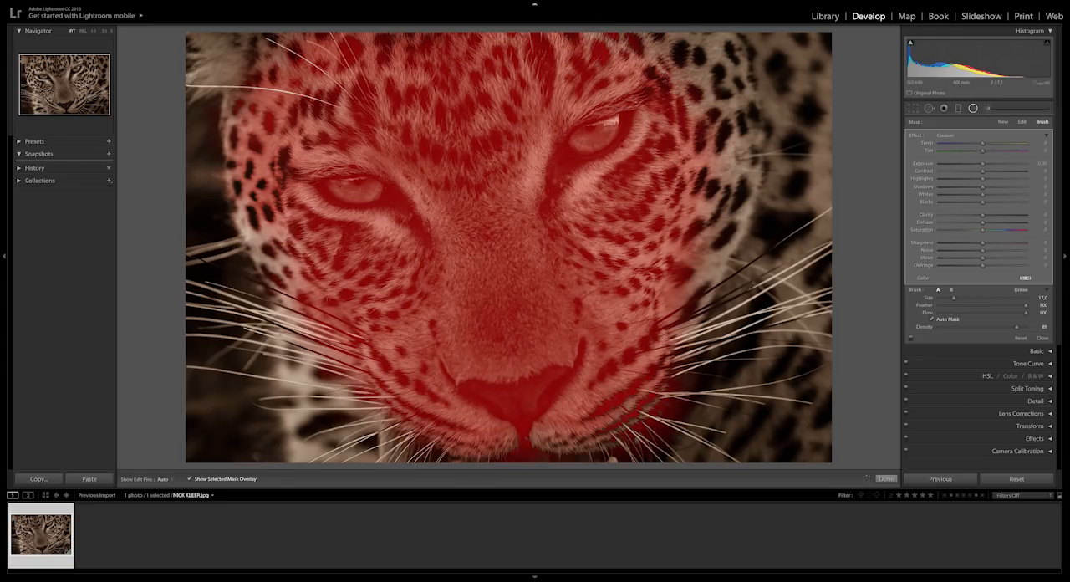
mouse_move(486, 234)
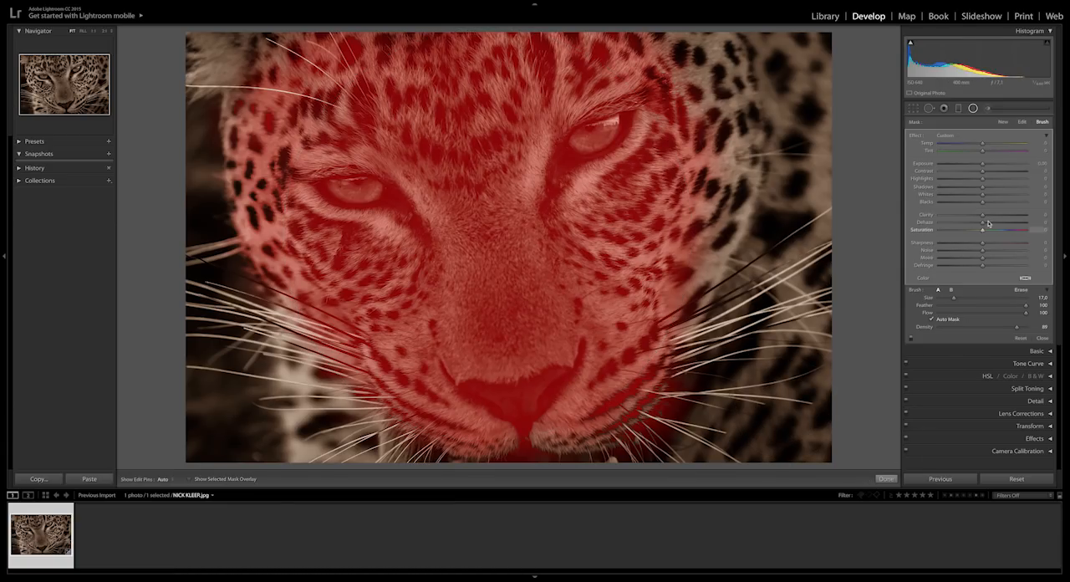
- Raise contrast and clarity on the masked face, finish the filter, and view before/after side by side
drag(983, 171, 1011, 171)
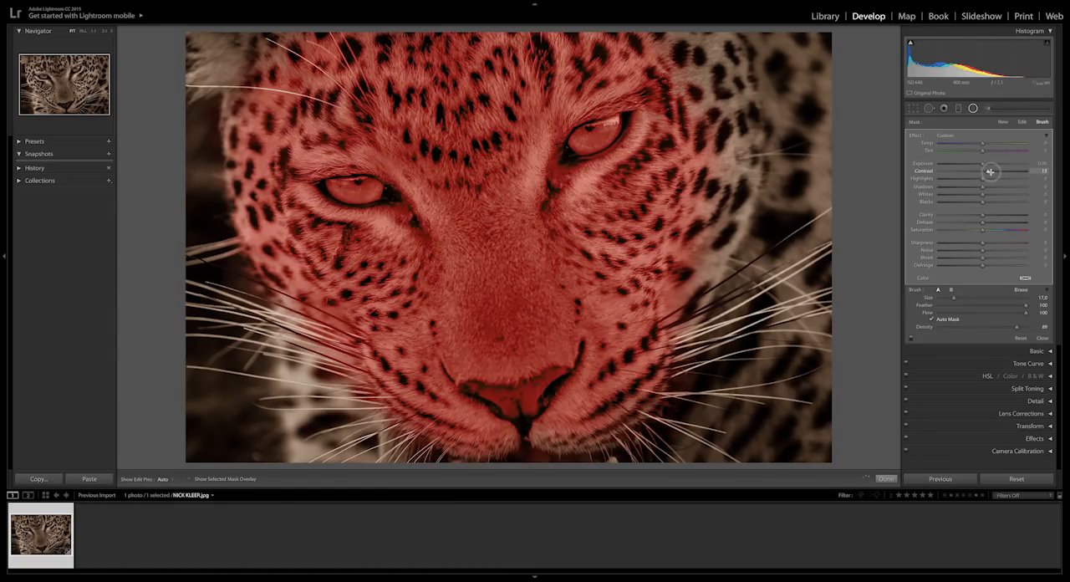
drag(961, 171, 999, 171)
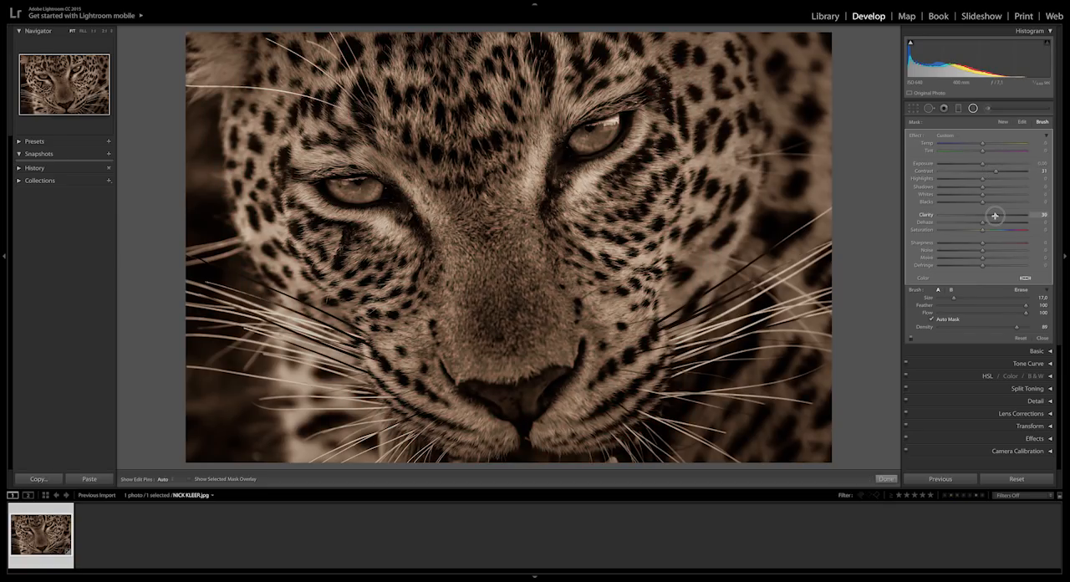
drag(996, 214, 995, 214)
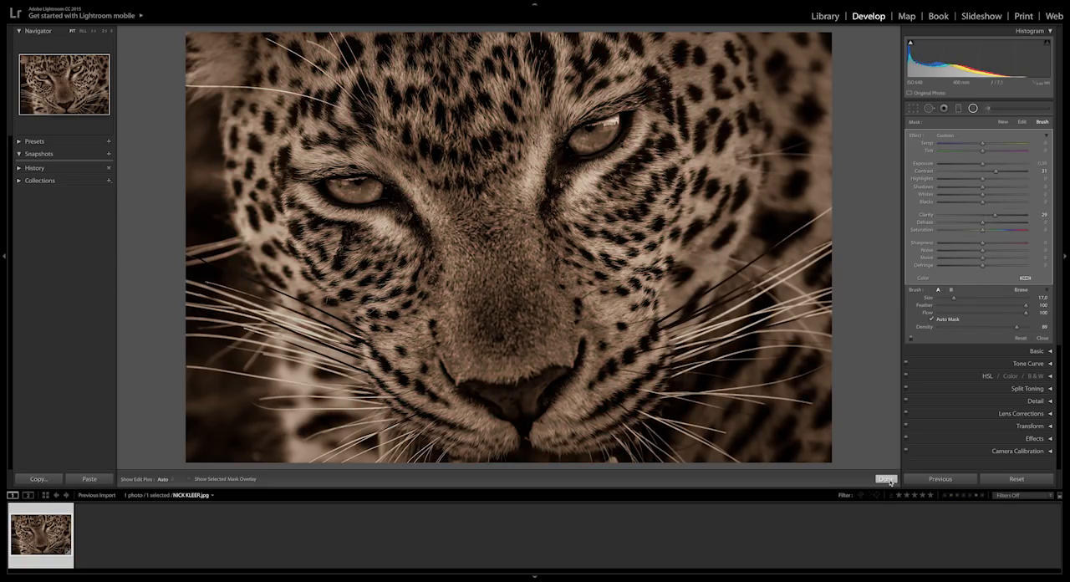
click(885, 478)
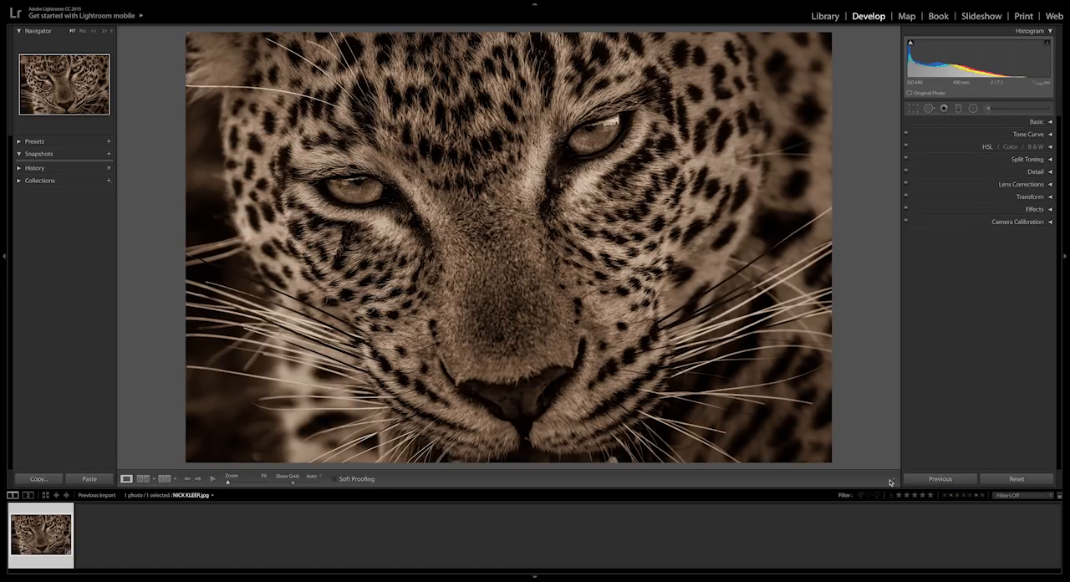
click(142, 478)
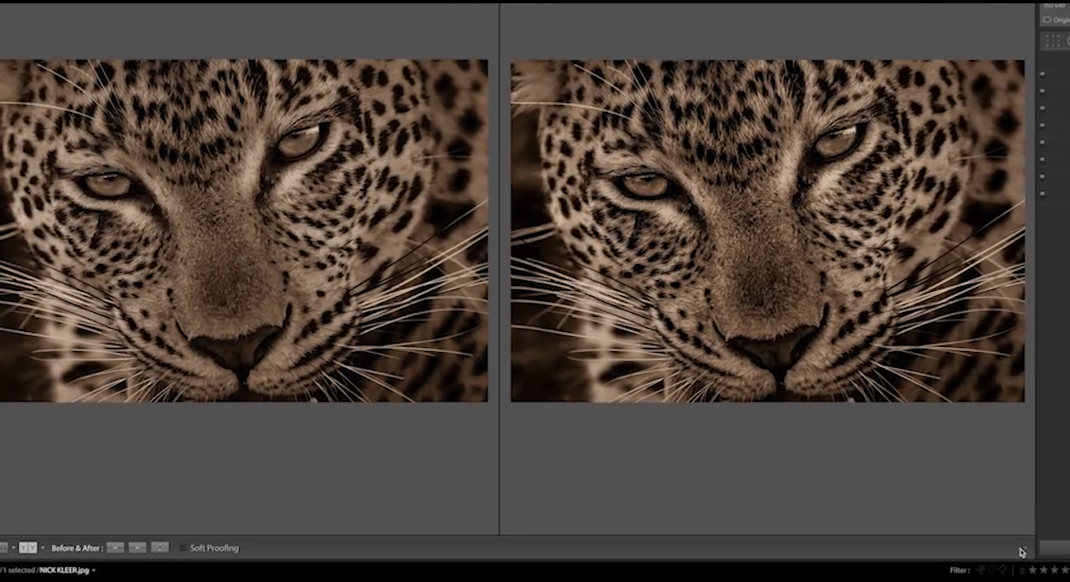